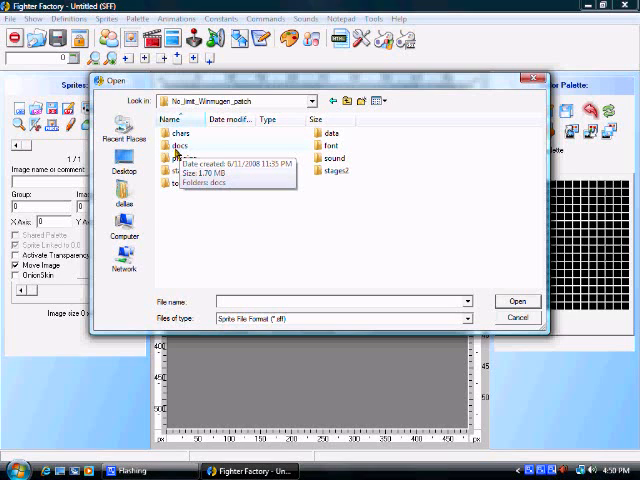
mouse_move(185, 158)
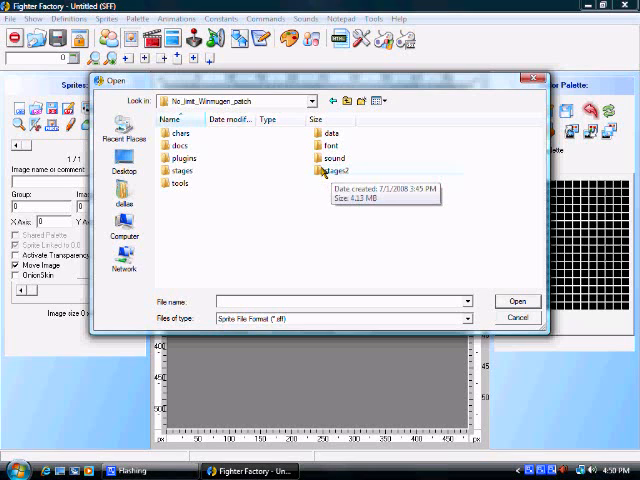
Navigate the Open dialog through chars and sf2ryu into the char folder listing ryu's sprites.
double_click(178, 132)
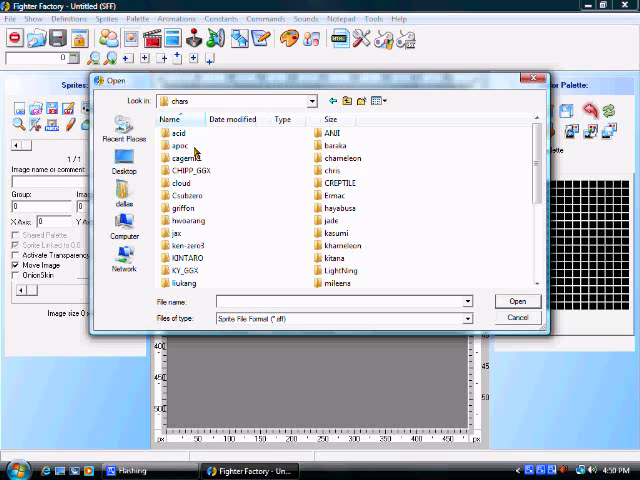
scroll(down, 3)
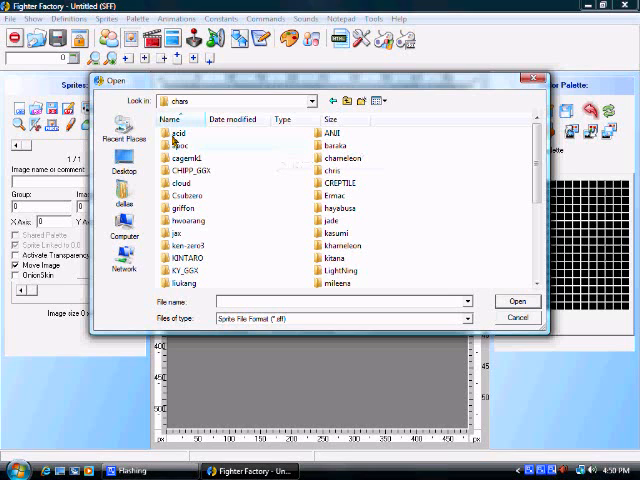
mouse_move(335, 147)
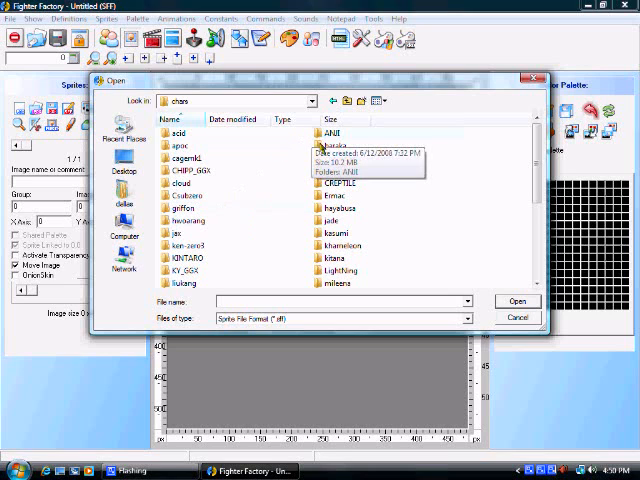
scroll(down, 3)
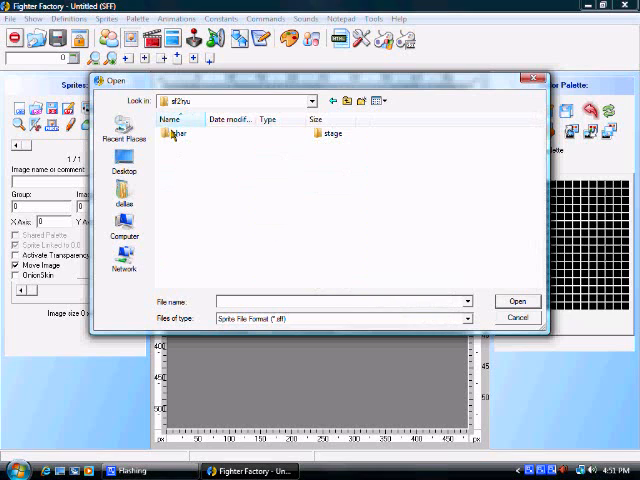
double_click(183, 133)
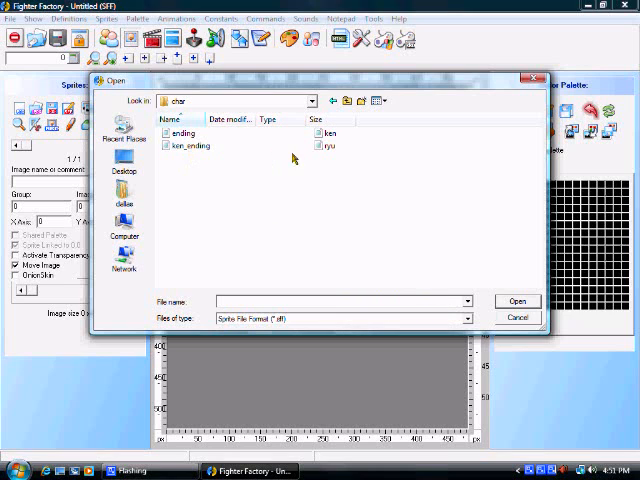
Load the ryu sprite file and zoom in on the stance sprite.
double_click(328, 145)
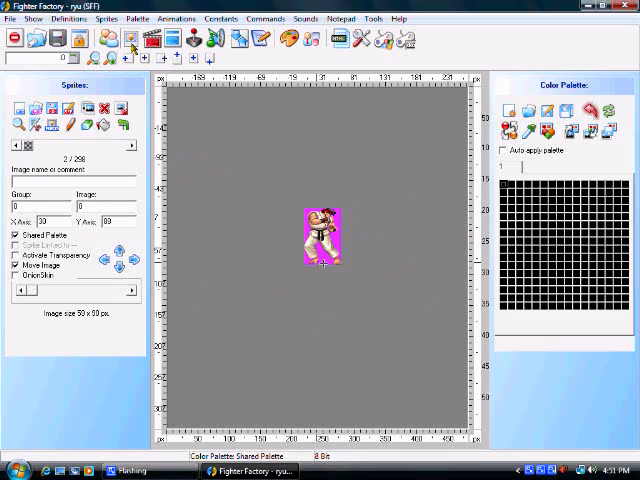
mouse_move(108, 62)
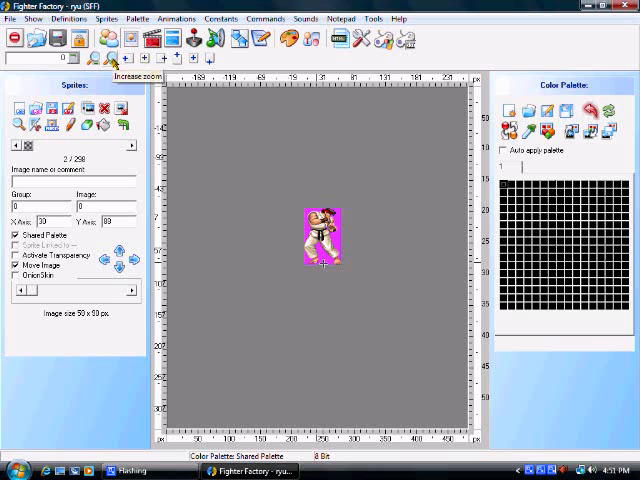
click(90, 58)
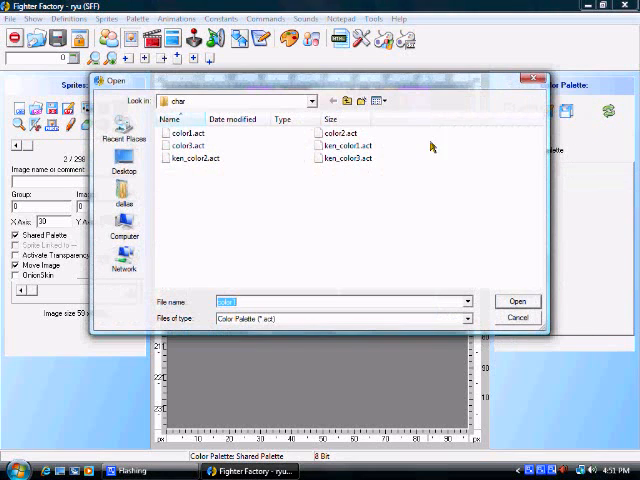
Choose color1.act as the palette to load onto the ryu sprite.
click(517, 301)
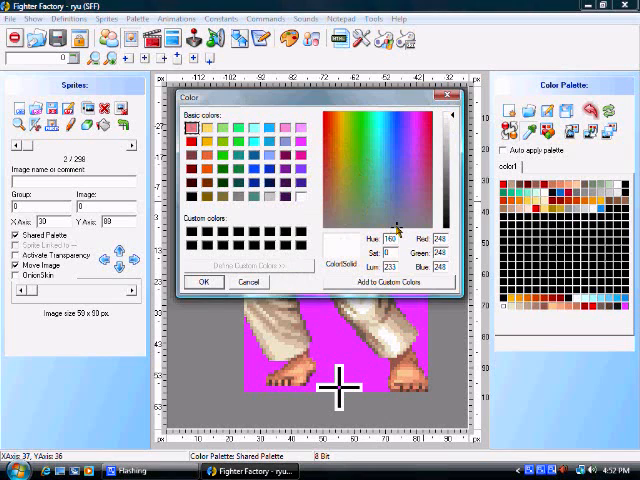
Pick a yellow shade in the Color dialog for the trousers palette entry.
click(365, 143)
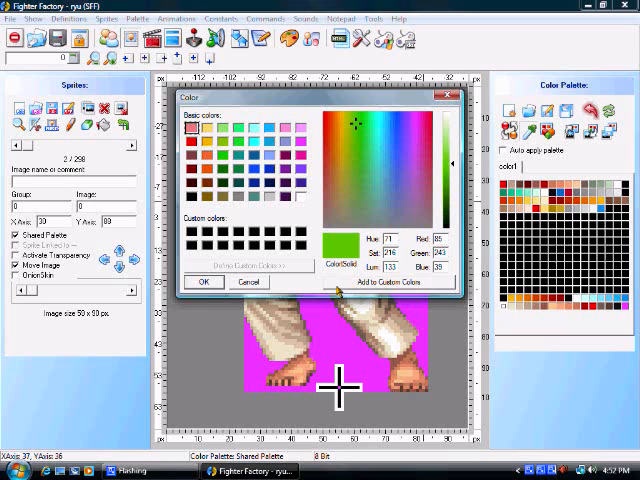
click(352, 122)
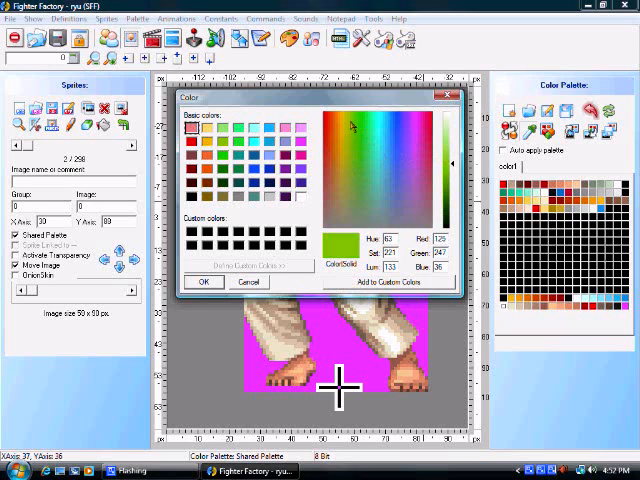
click(345, 120)
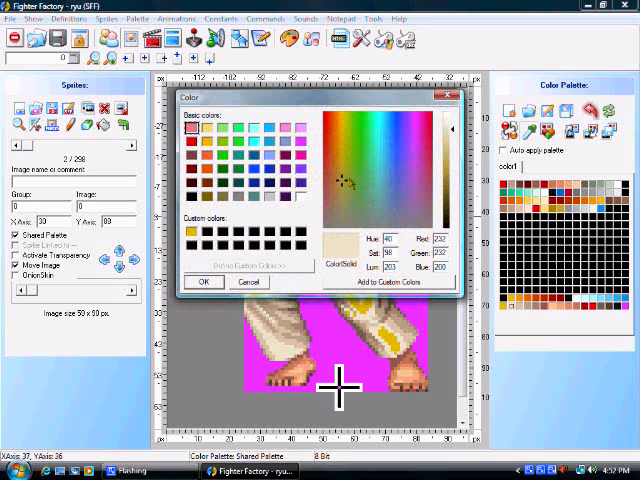
mouse_move(343, 182)
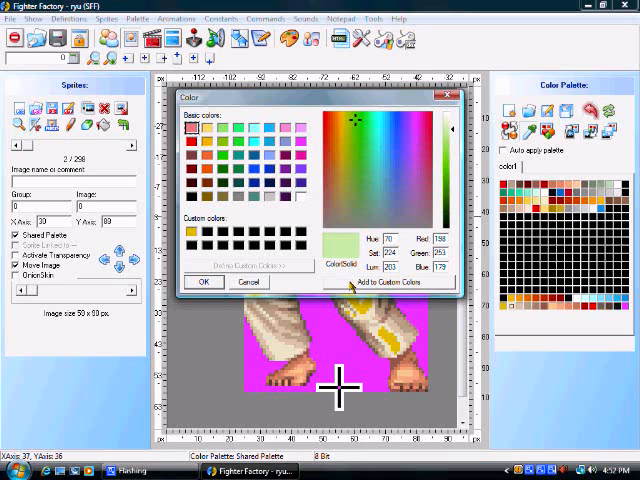
Store light green, red and blue as custom colours, applying them to Ryu's gi.
click(203, 281)
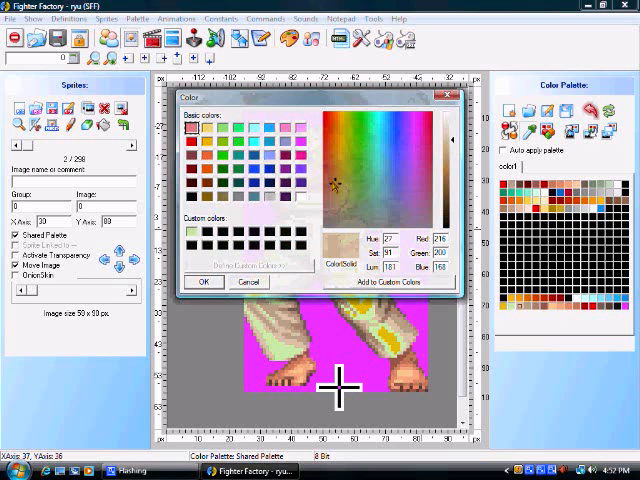
click(335, 184)
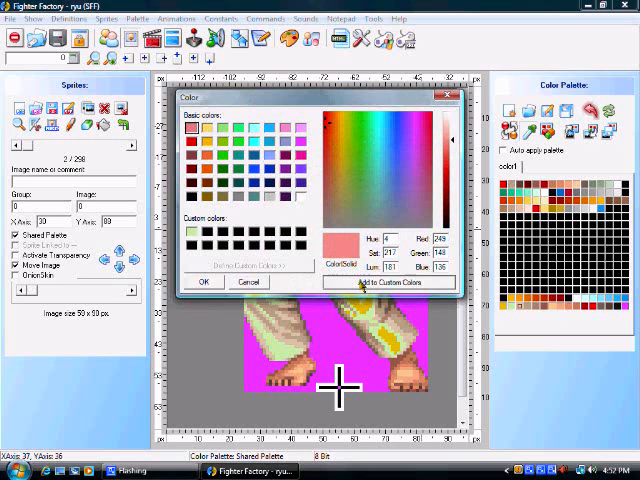
click(203, 281)
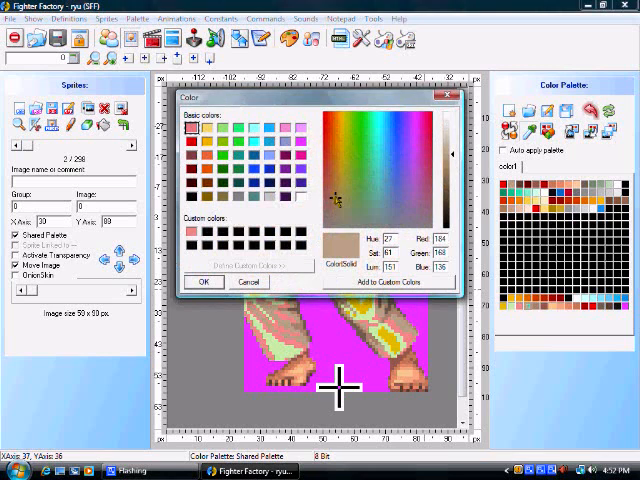
click(395, 130)
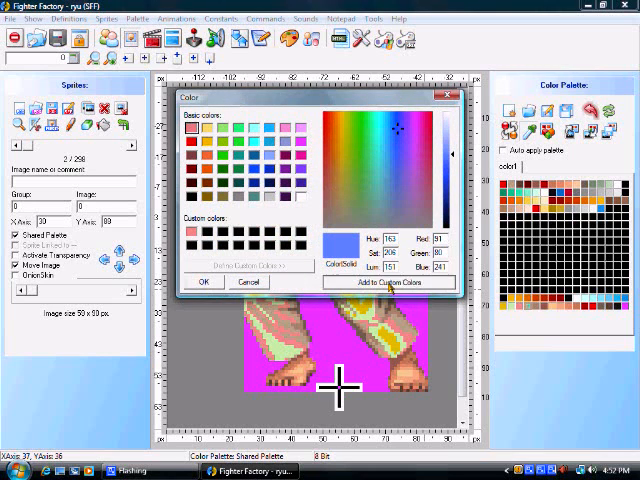
click(203, 281)
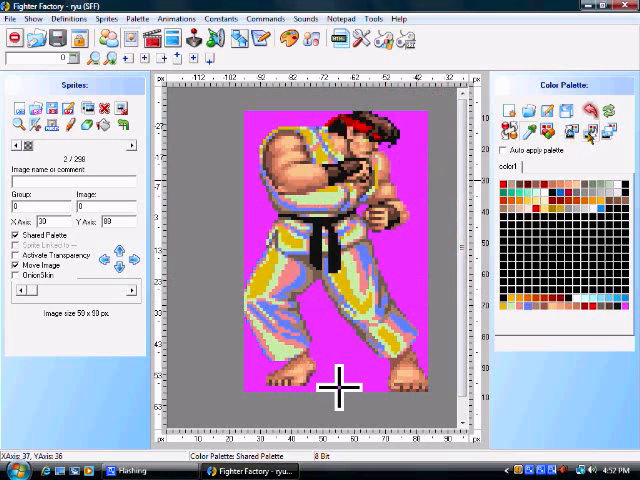
mouse_move(232, 188)
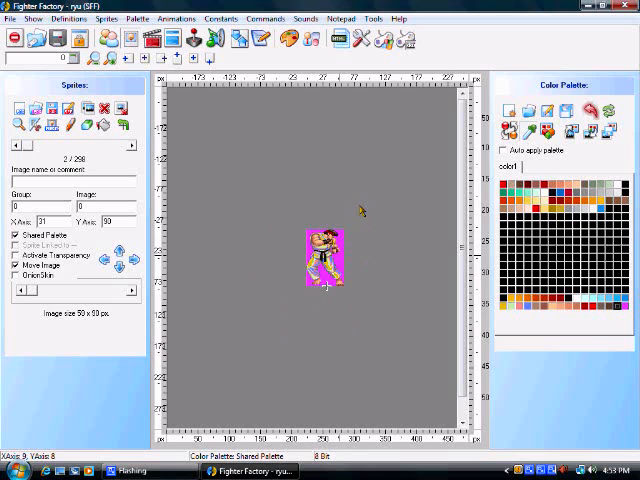
mouse_move(360, 282)
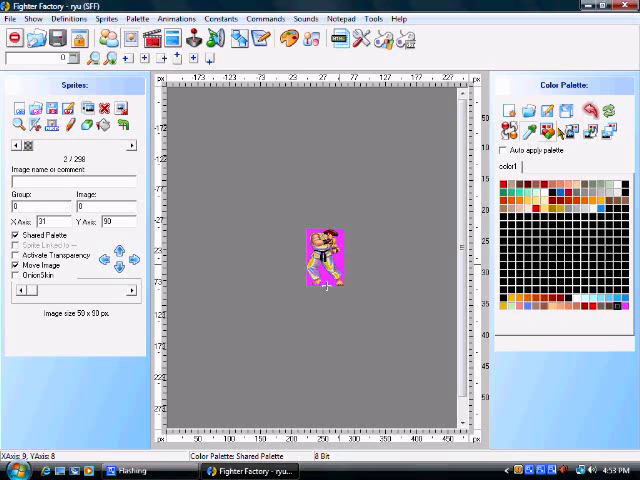
mouse_move(589, 135)
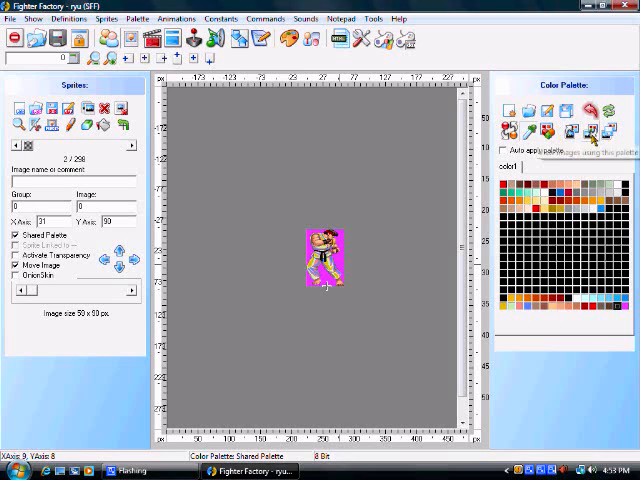